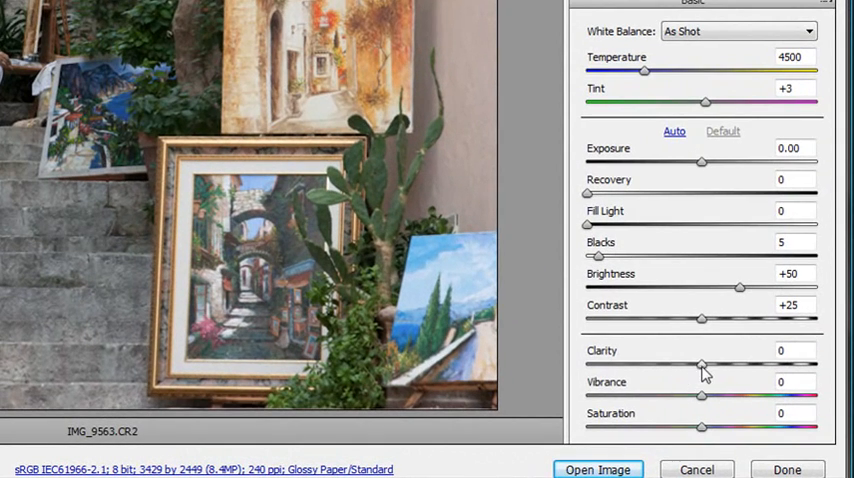
- Set Clarity to +100, Contrast to +47 and Blacks to 14
left_click_drag(701, 365, 795, 365)
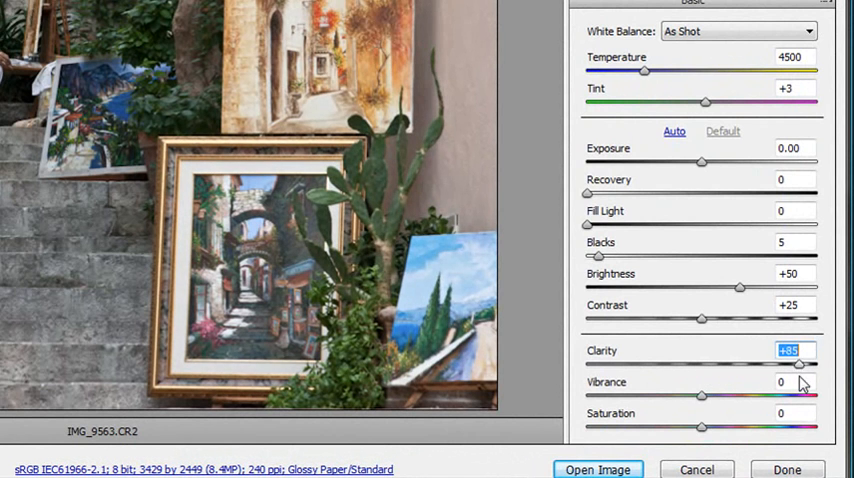
left_click_drag(790, 363, 810, 363)
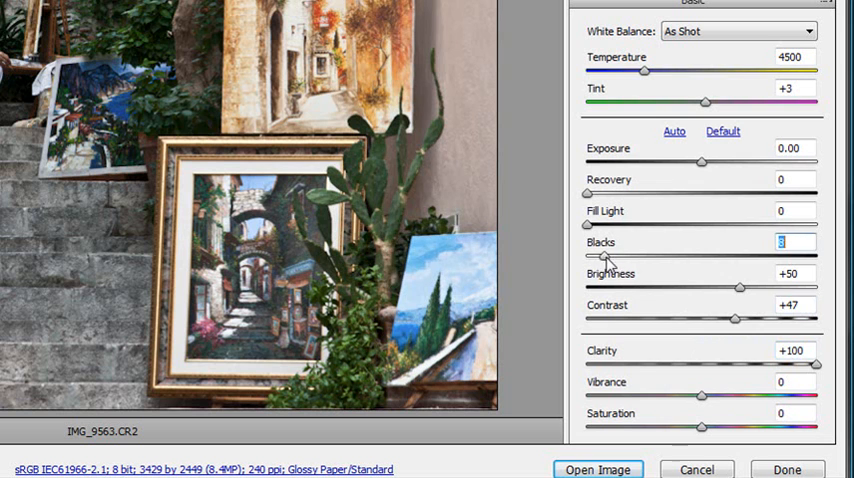
left_click_drag(596, 257, 620, 257)
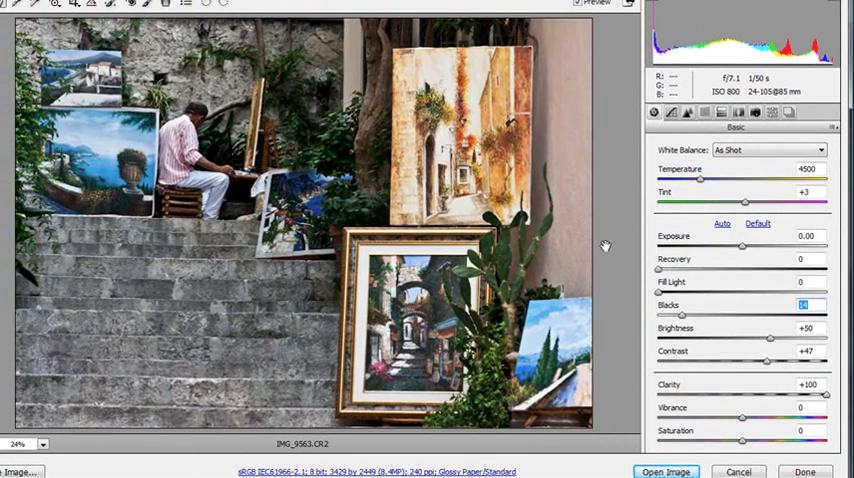
- Set Lens Corrections vignetting amount to -64 with midpoint 50
left_click(738, 113)
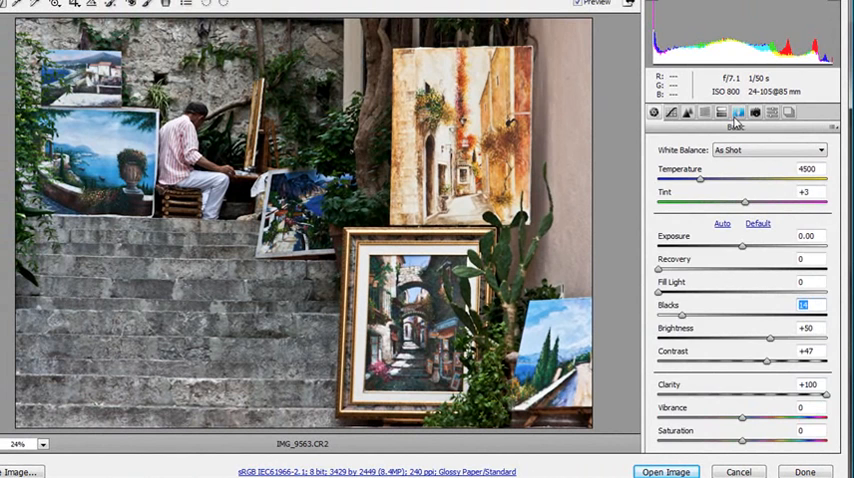
left_click(739, 112)
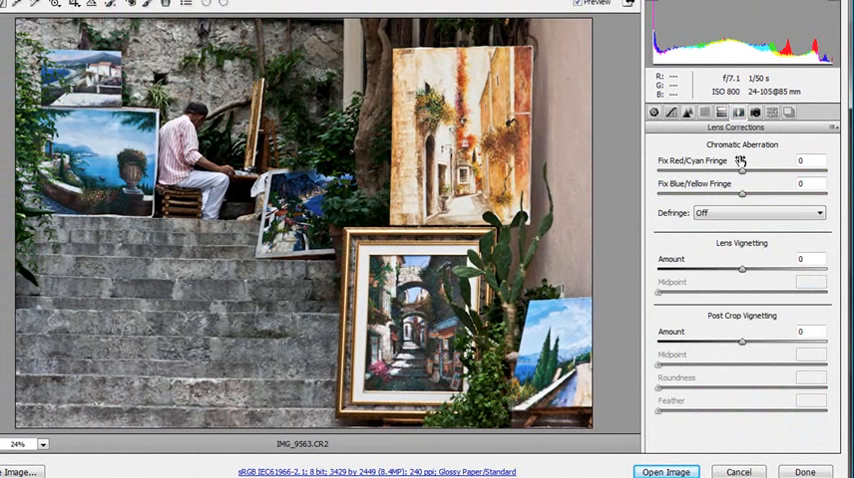
left_click_drag(742, 270, 725, 270)
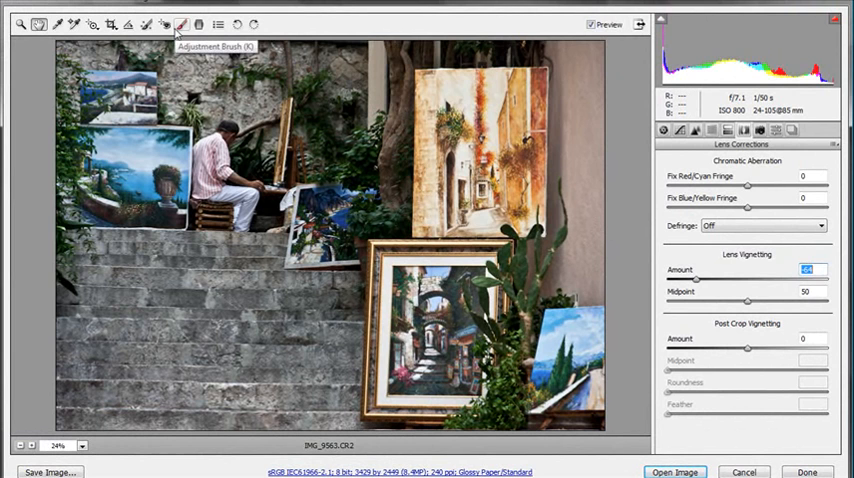
- Switch to the Adjustment Brush for painting local adjustments
left_click(182, 24)
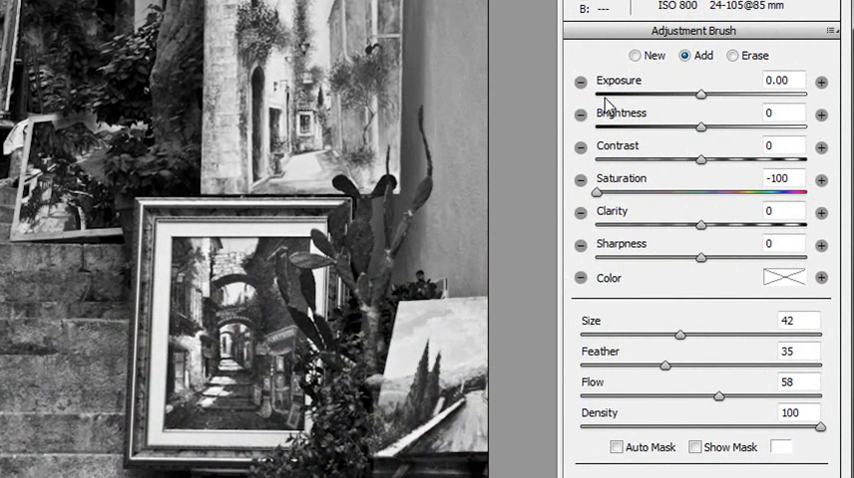
mouse_move(636, 55)
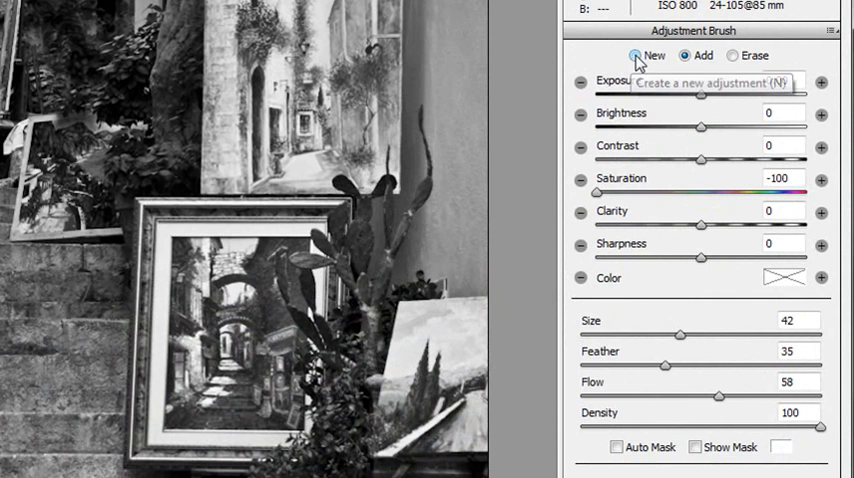
- Put the Adjustment Brush in Erase mode, size 6, feather 45, flow 100
left_click(687, 55)
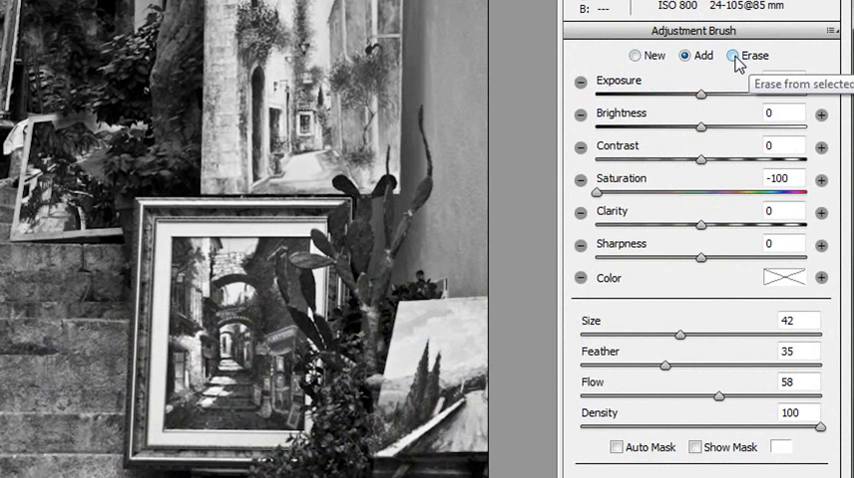
left_click(735, 55)
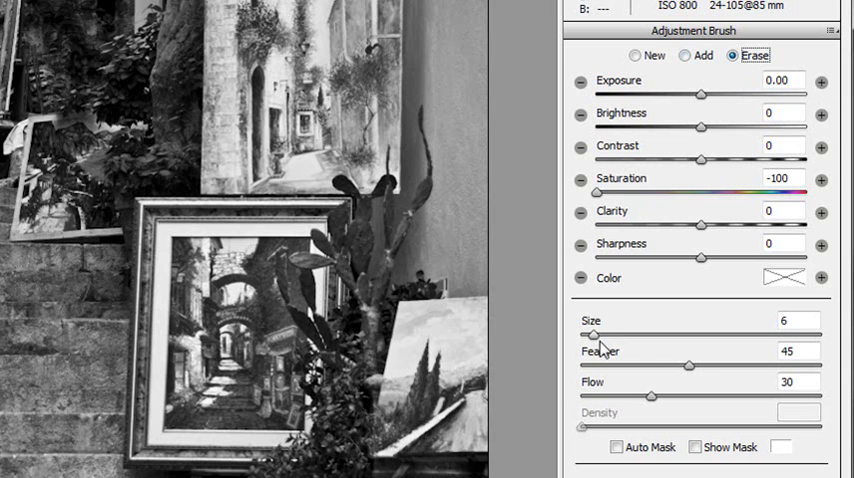
mouse_move(688, 375)
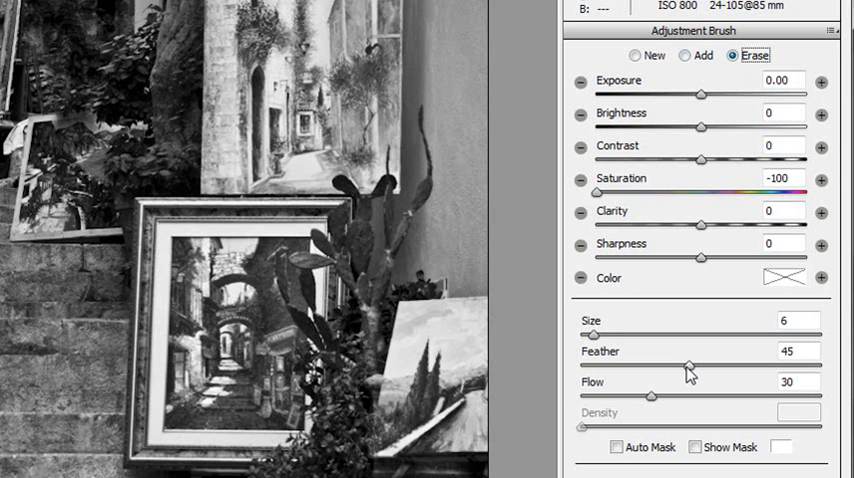
mouse_move(653, 405)
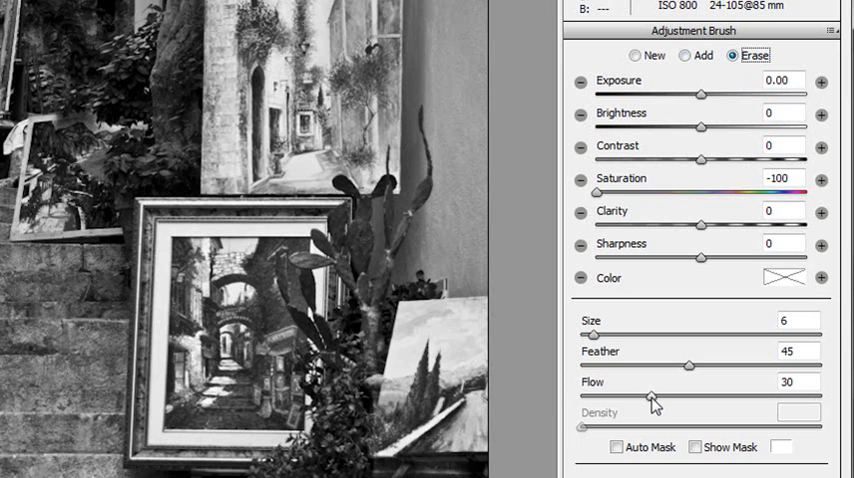
mouse_move(648, 409)
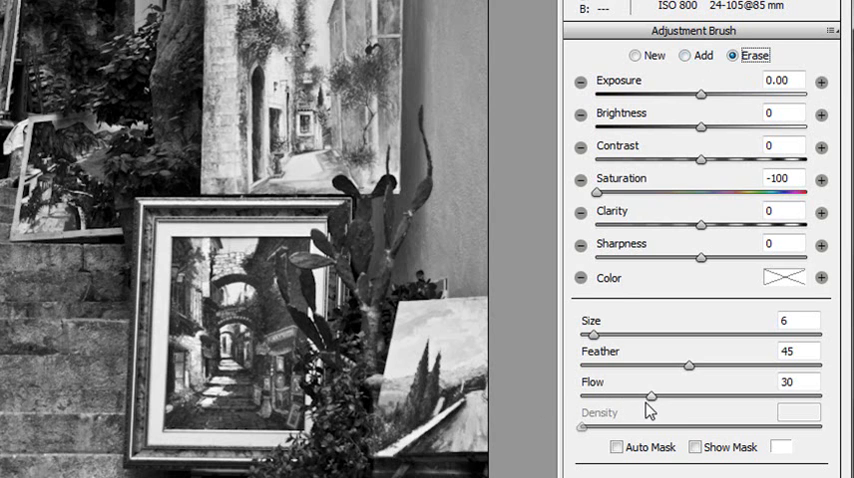
mouse_move(656, 402)
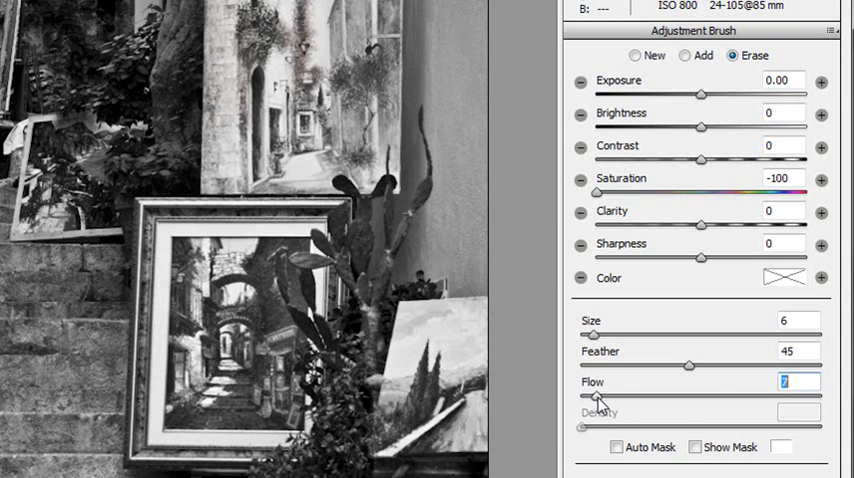
left_click_drag(597, 394, 820, 394)
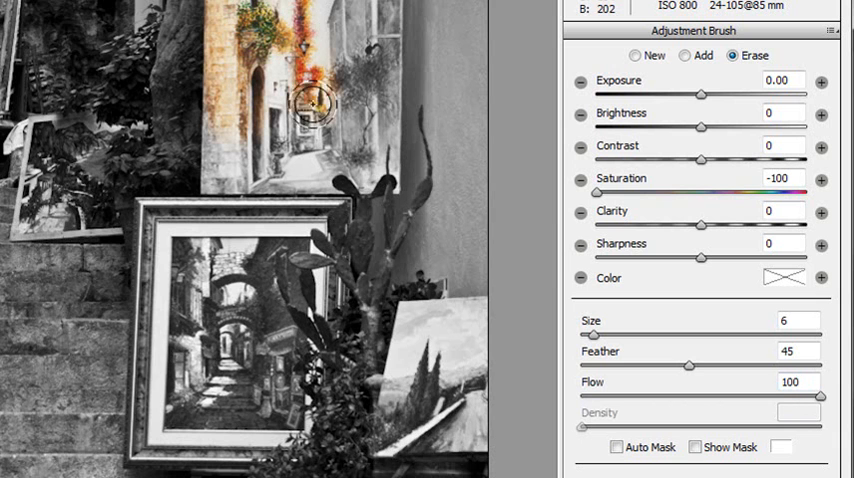
- Erase the desaturation from most of the leaning street painting
left_click_drag(315, 95, 380, 62)
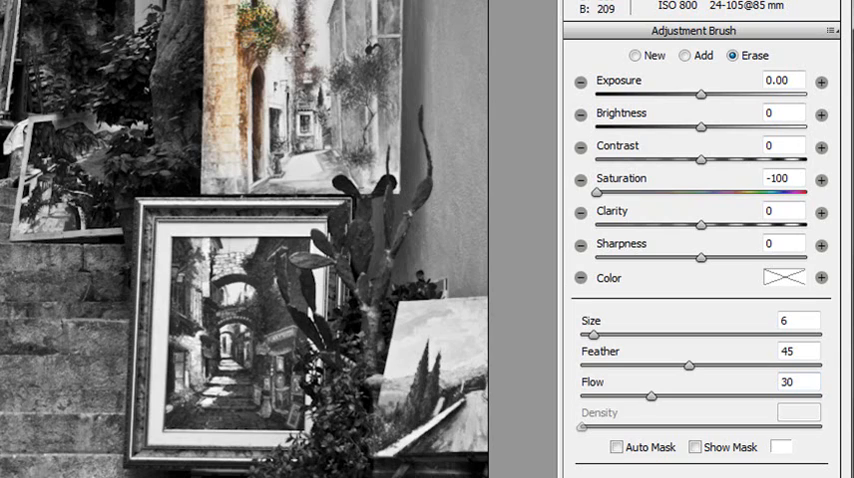
left_click(370, 120)
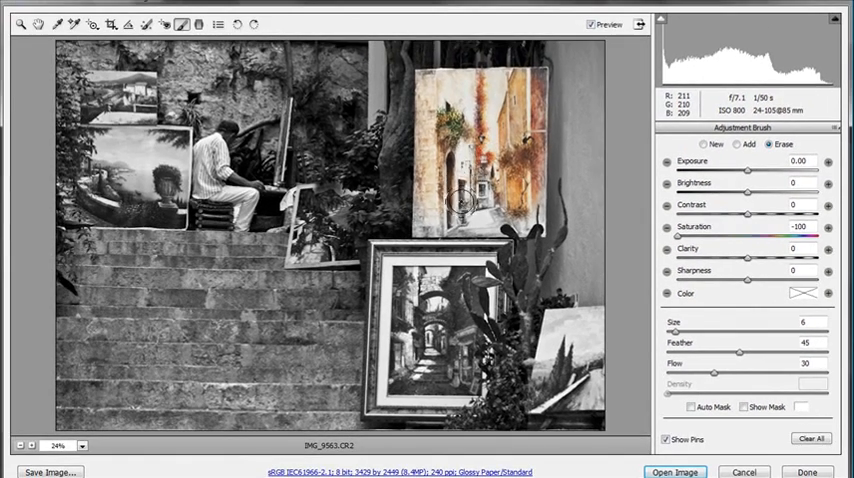
- Paint colour back into the tall and remaining paintings, then leave the Adjustment Brush
left_click(457, 203)
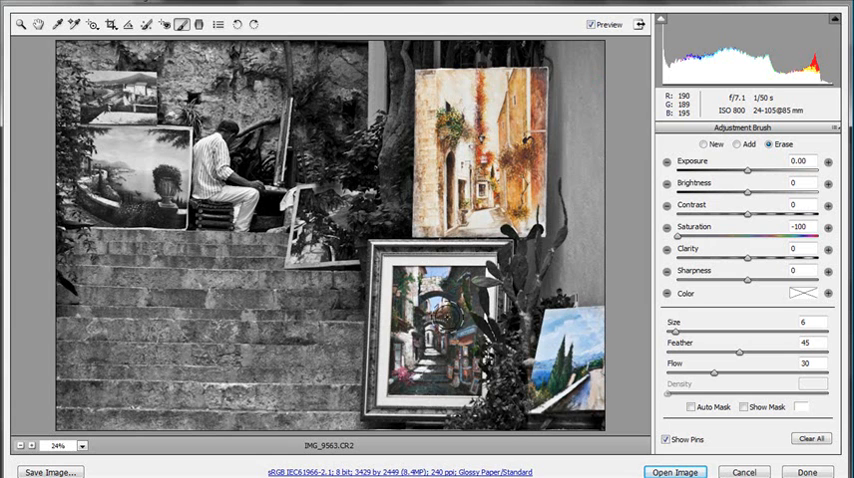
left_click_drag(310, 252, 452, 318)
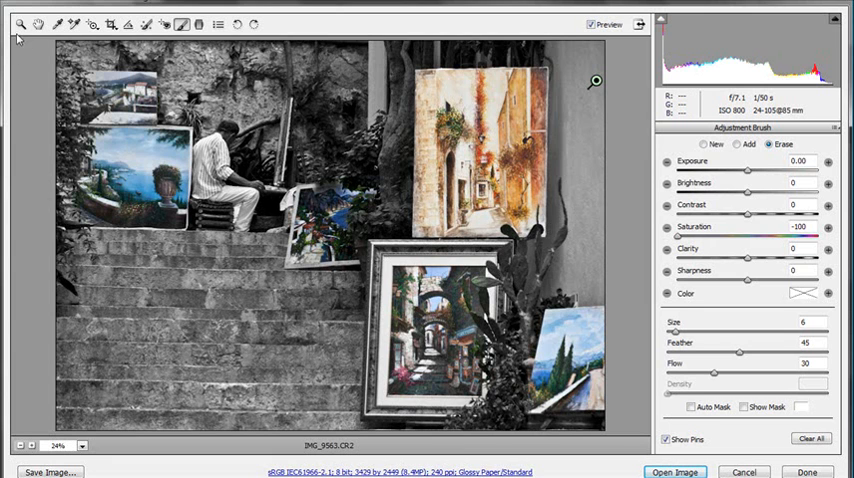
left_click(745, 130)
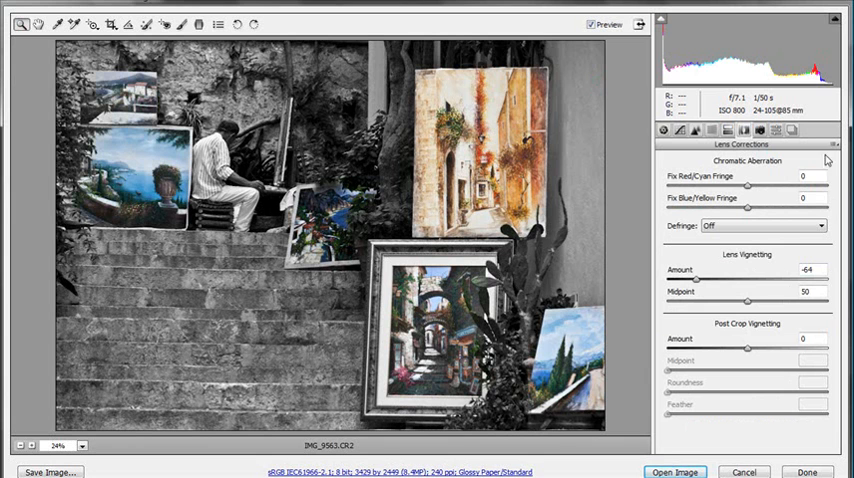